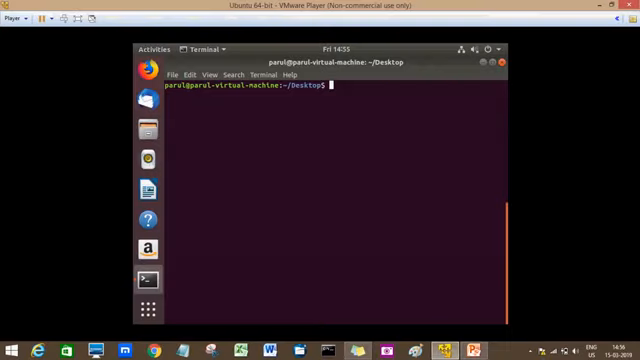
# Launch gedit on myfile.py from the Desktop terminal
pyautogui.write('gedit myfile.py')
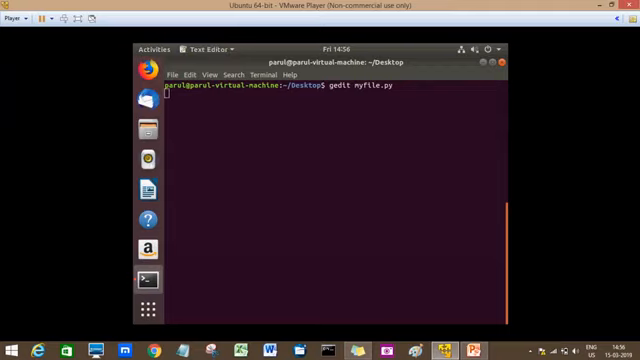
pyautogui.press('Return')
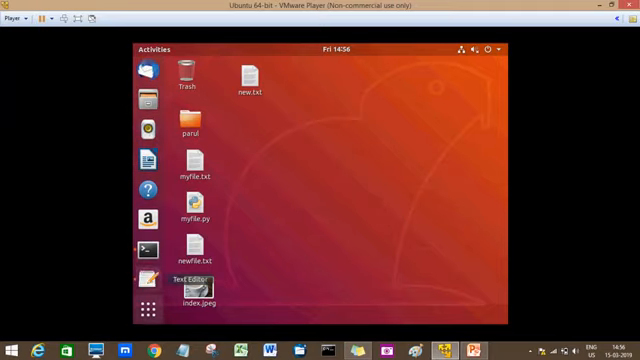
# Replace myfile.txt in the script's open() call with index.jpeg
pyautogui.doubleClick(191, 200)
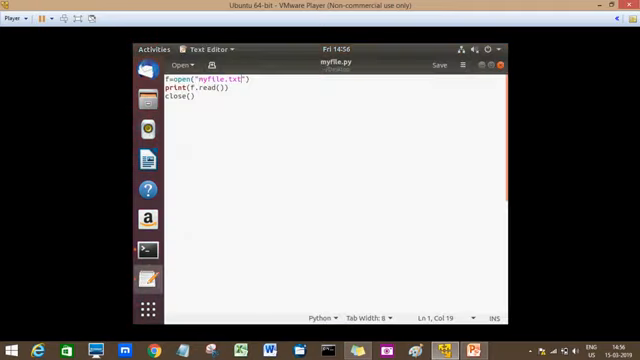
pyautogui.press('BackSpace')
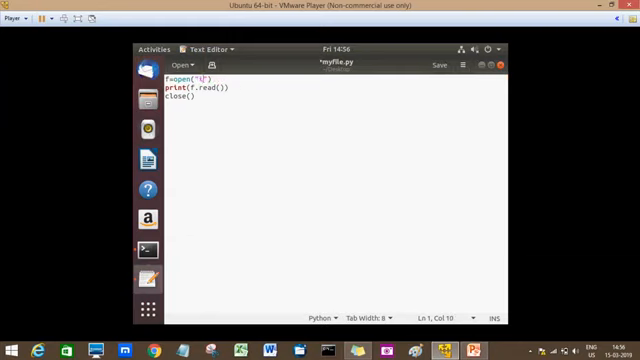
pyautogui.write('index.')
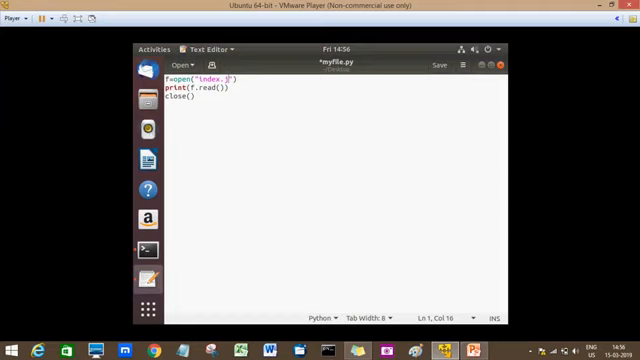
pyautogui.write('jpeg')
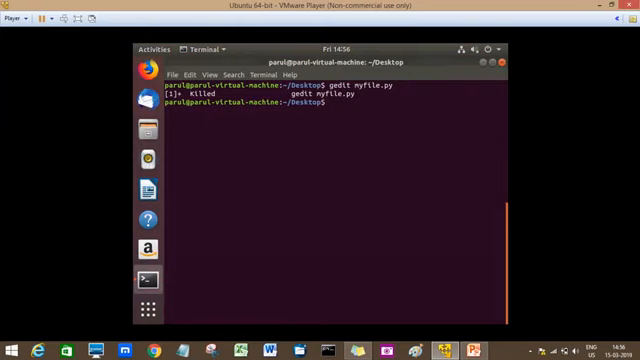
# Run python3 myfile.py, getting a UnicodeDecodeError, then enter gedit myfile.py again
pyautogui.write('gedit myfile.py')
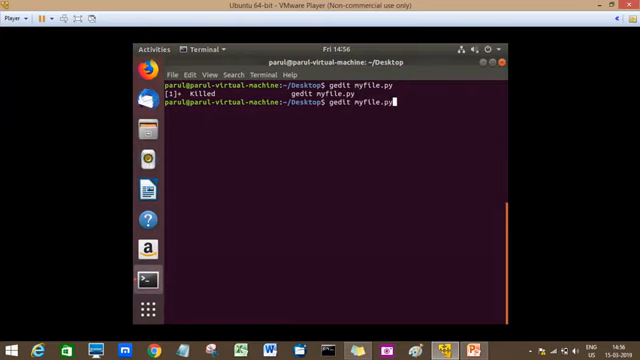
pyautogui.write('python3 myfile.py')
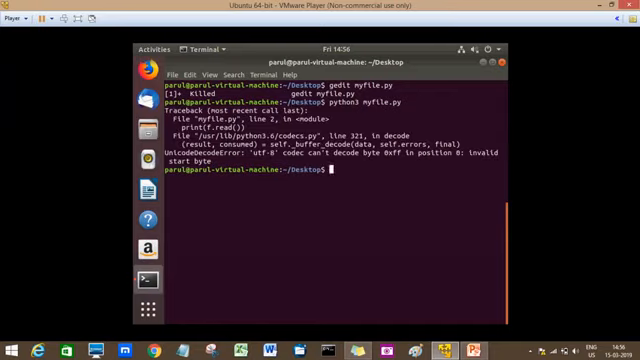
pyautogui.doubleClick(296, 152)
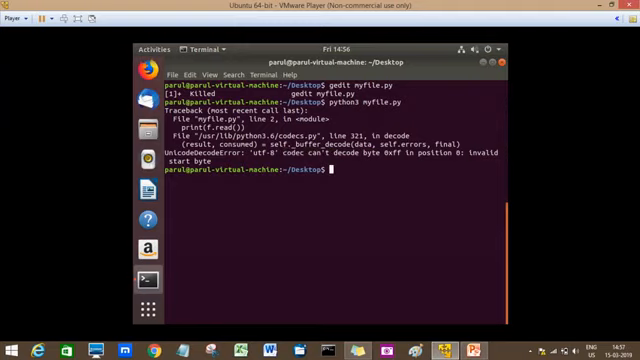
pyautogui.write('gedit myfile.py')
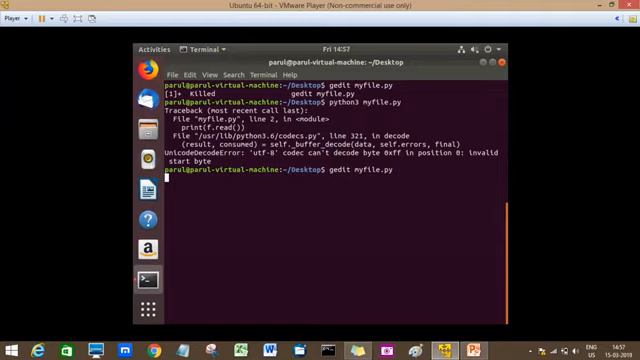
# Add the "rb" mode argument to open("index.jpeg") in the script
pyautogui.press('Return')
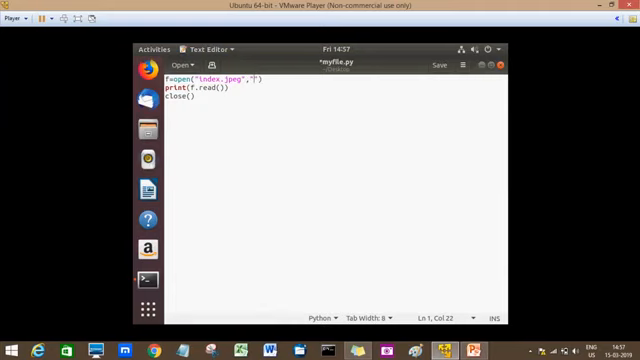
pyautogui.write('rb')
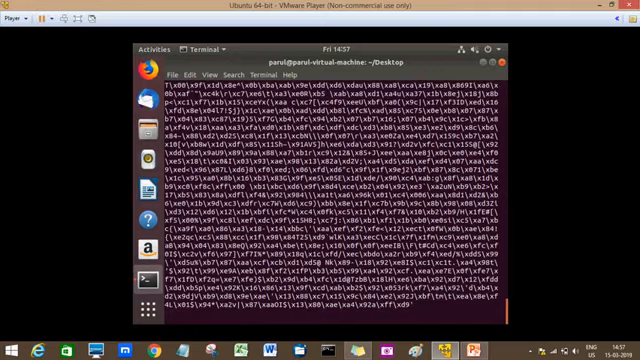
# Print the image's raw bytes ending in a 'close is not defined' NameError, then relaunch gedit
pyautogui.press('Return')
pyautogui.write('gedit myfile.py')
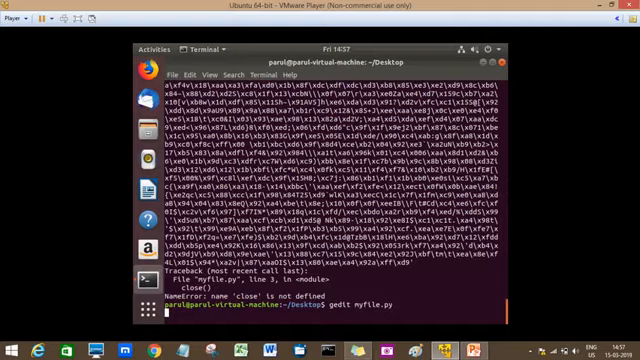
pyautogui.press('Return')
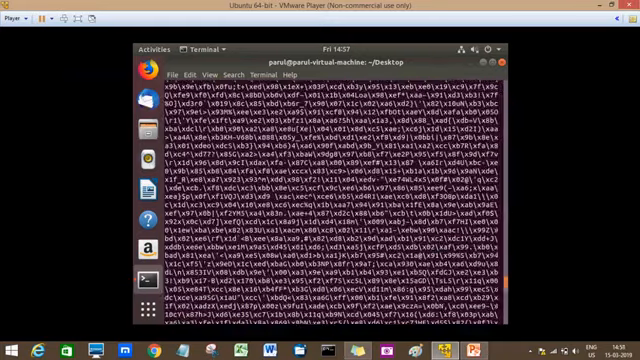
# Rerun python3 myfile.py for error-free byte output, then enter gedit myfile.py
pyautogui.press('Return')
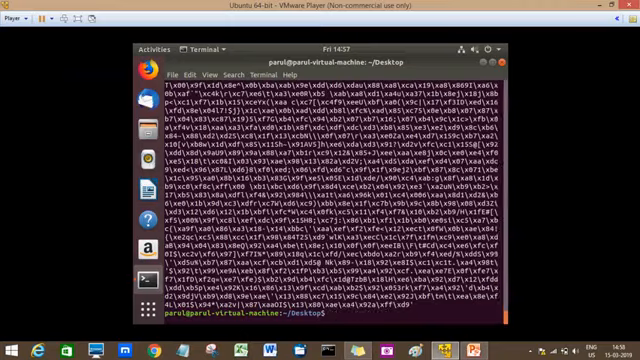
pyautogui.write('gedit myfile.py')
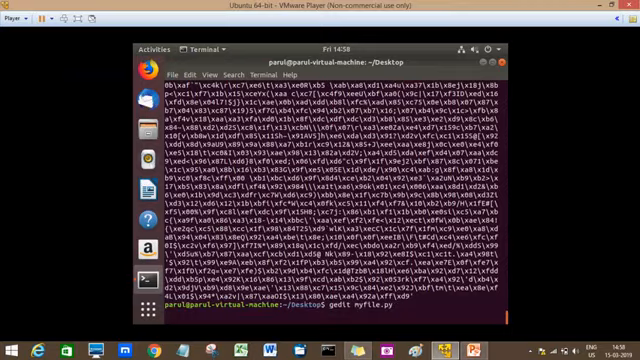
# Point open() at myfile.txt while keeping rb mode, and save the script
pyautogui.press('Return')
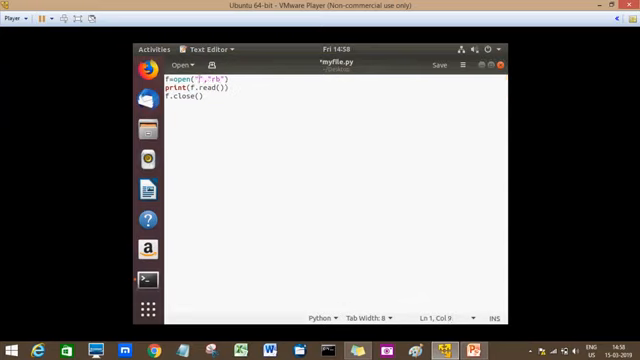
pyautogui.write('myfile.txt')
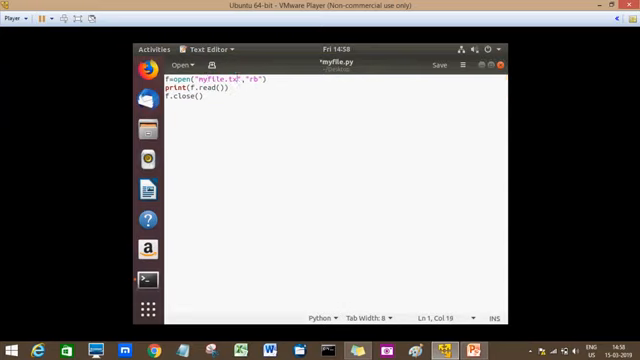
pyautogui.press('ctrl+s')
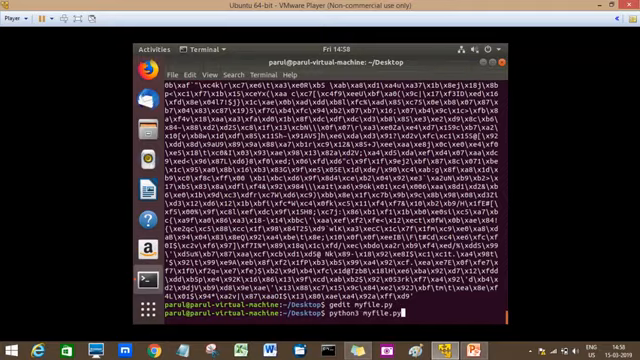
# Print myfile.txt as b'how are you\ni am doing good', then relaunch gedit myfile.py
pyautogui.press('Return')
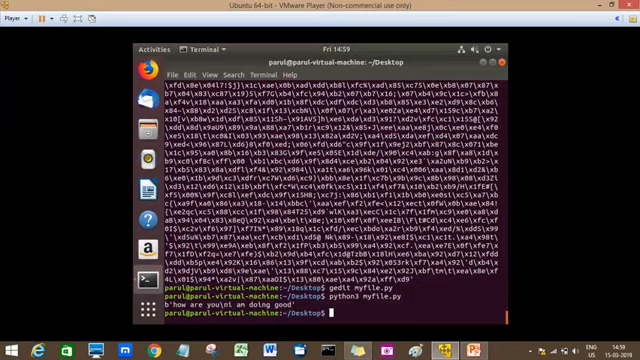
pyautogui.write('gedit myfile.py')
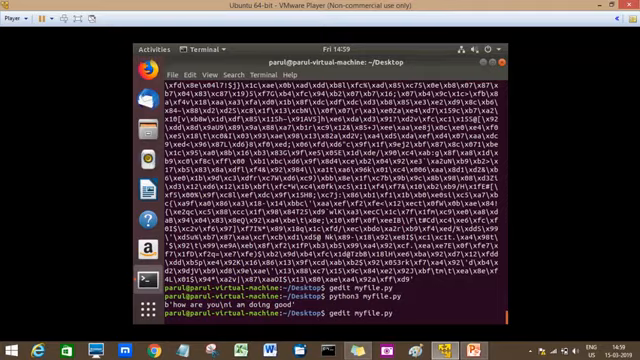
pyautogui.press('Return')
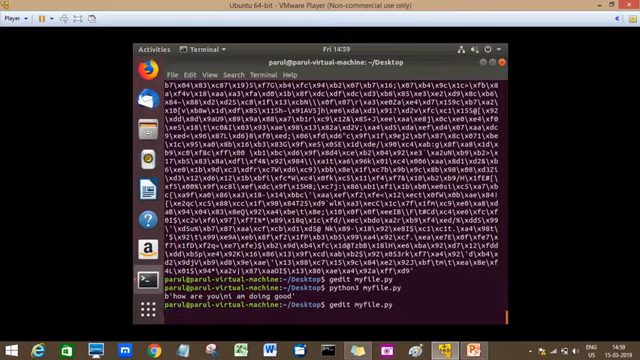